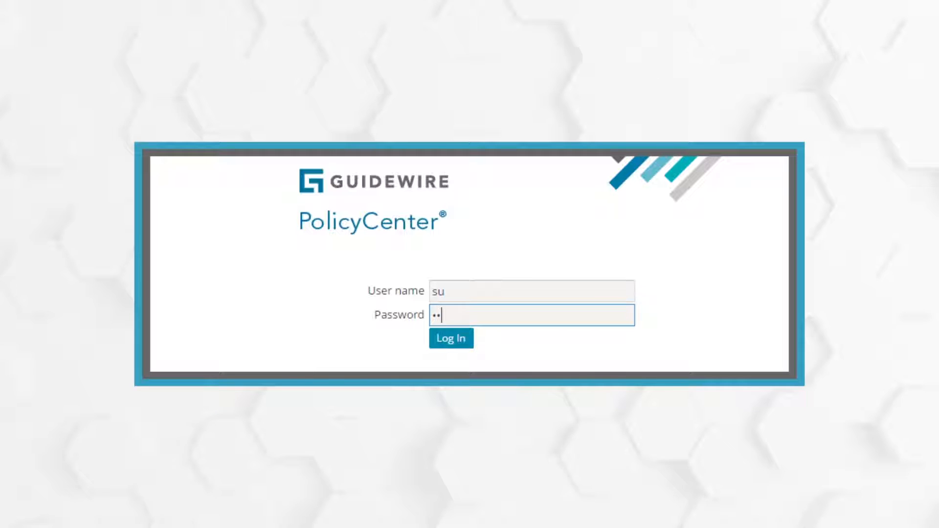
- Sign in and save the uploaded ACORD automobile loss PDF to the claim's Documents
click(450, 339)
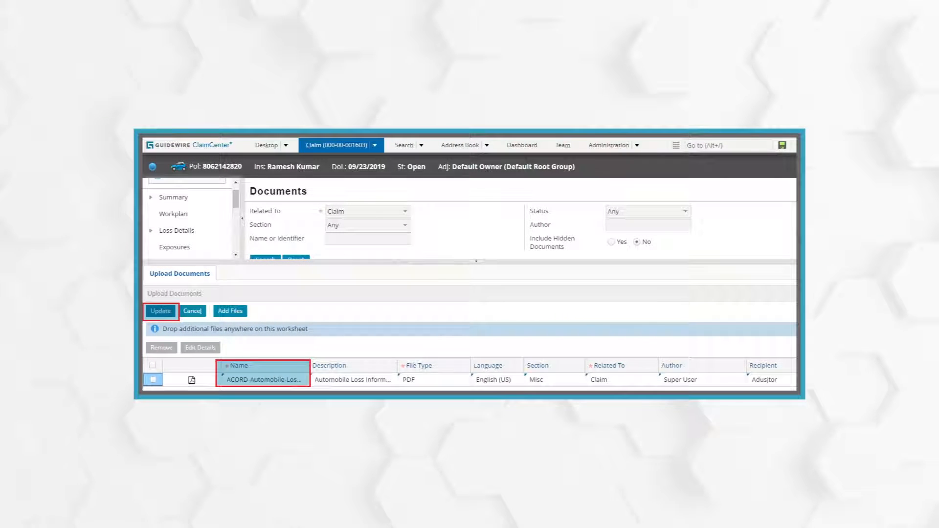
click(159, 311)
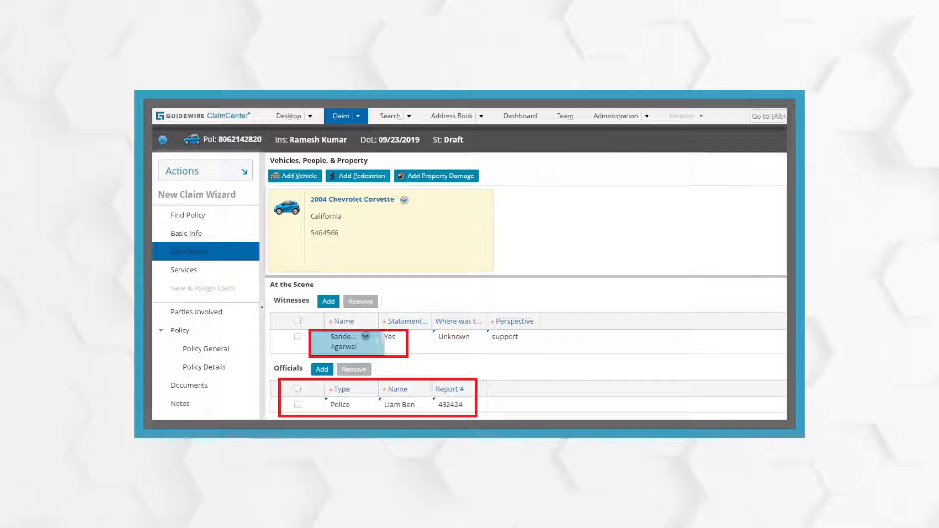
click(183, 270)
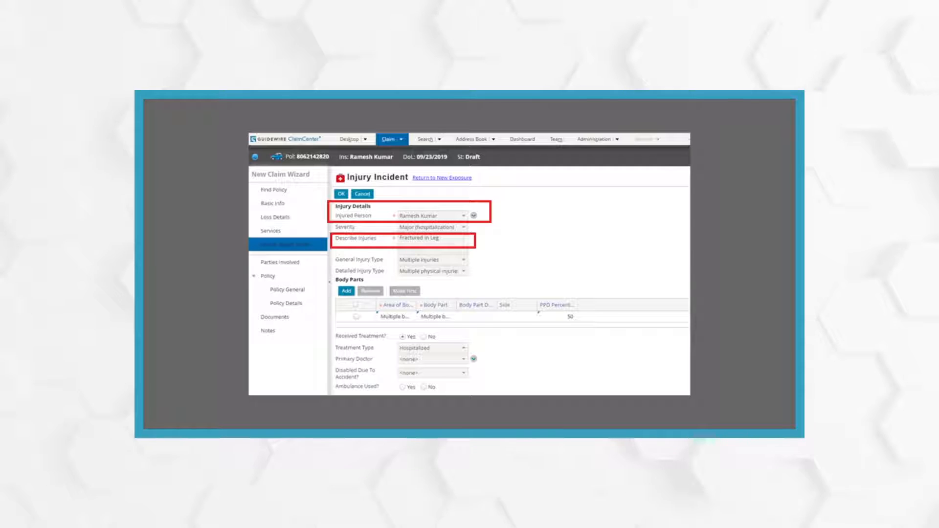
click(340, 194)
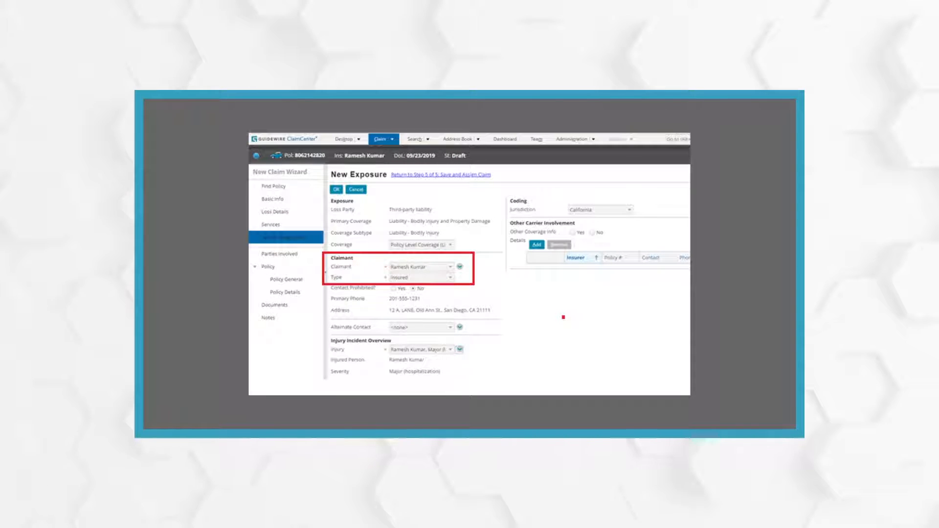
click(338, 189)
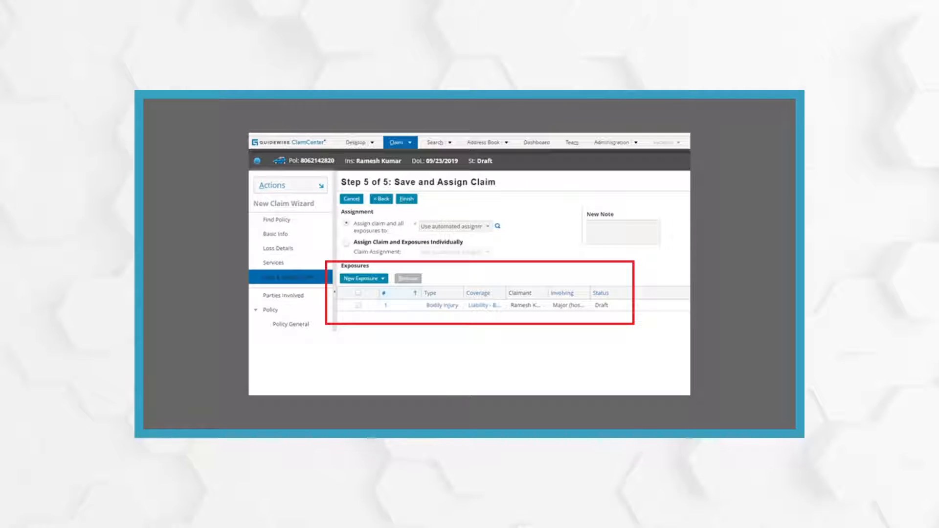
click(405, 198)
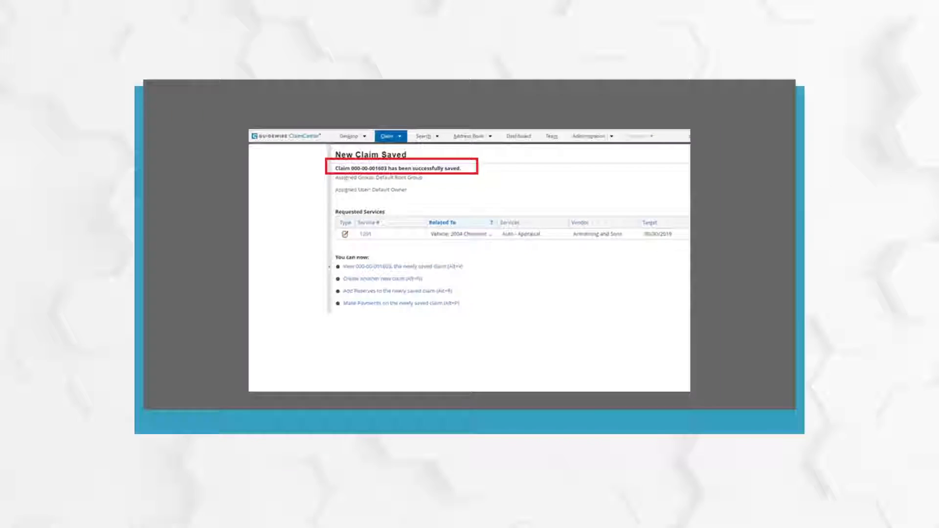
click(389, 292)
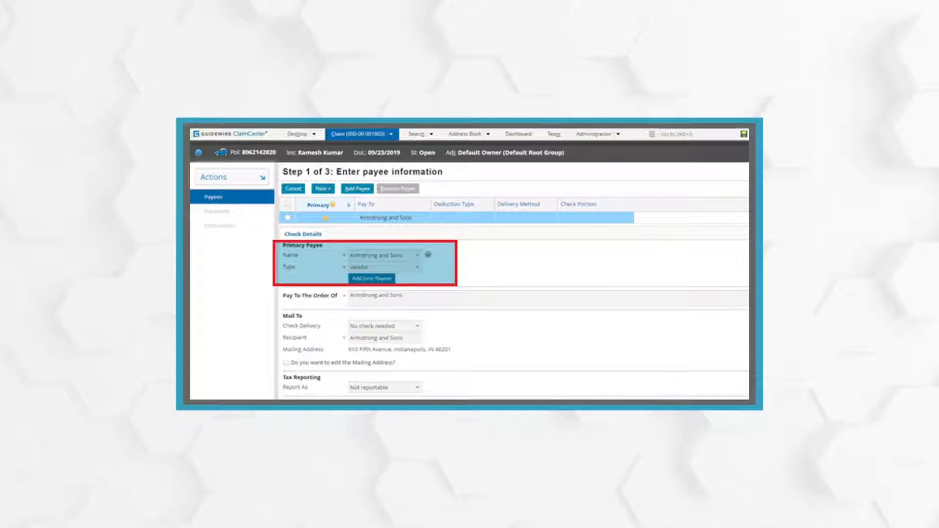
- Enter the $200 Final Hospital payment to Armstrong and Sons and proceed to check instructions
click(322, 188)
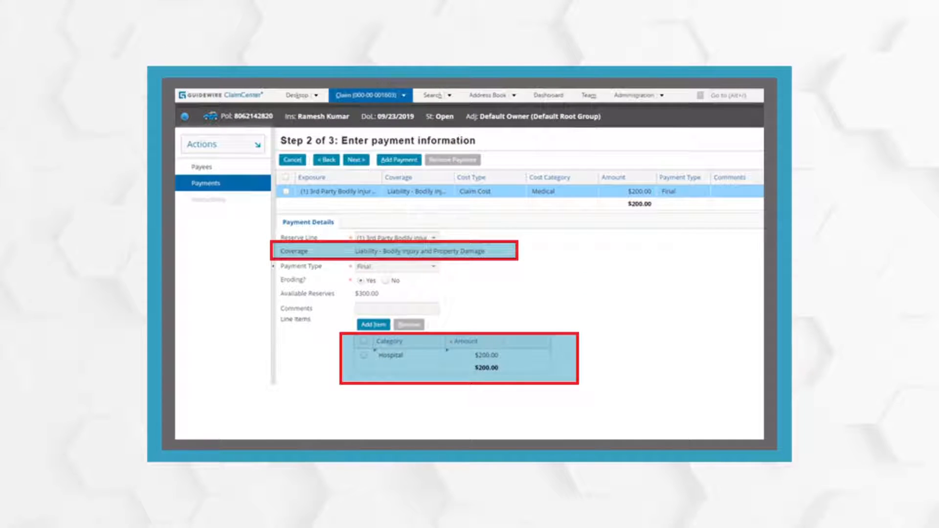
click(355, 159)
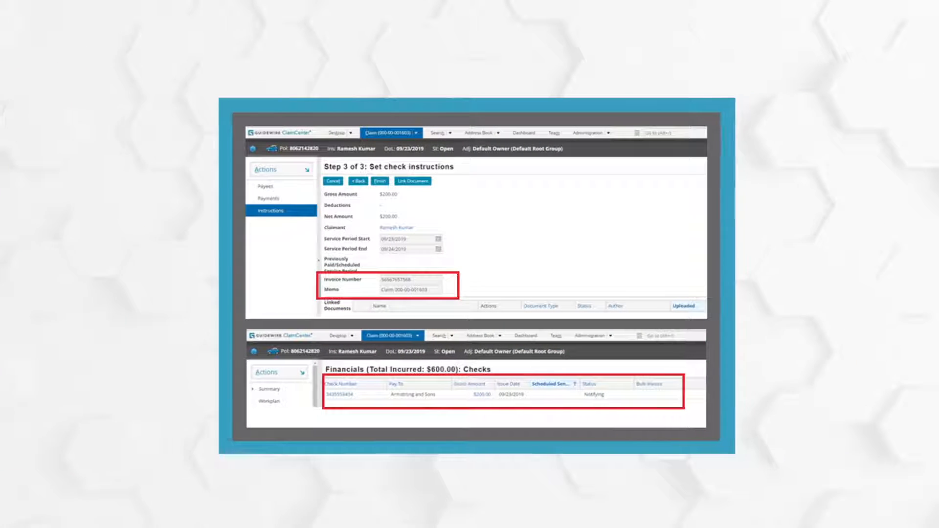